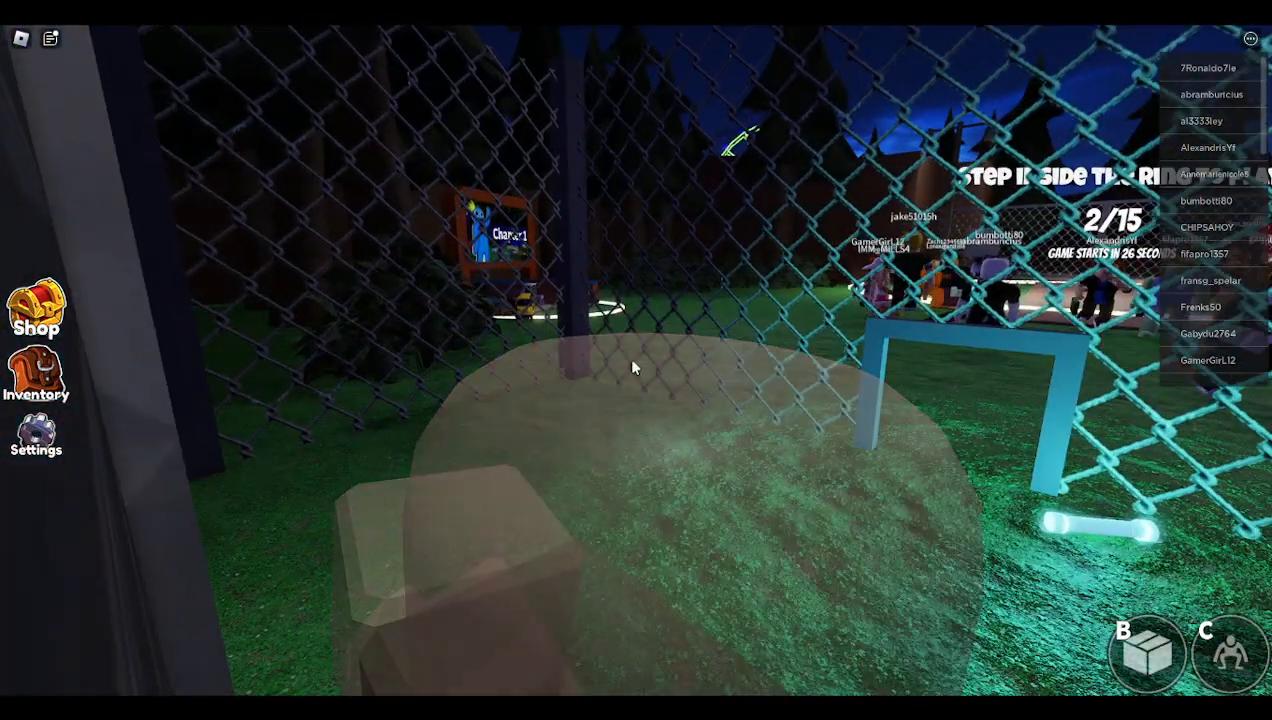
pyautogui.moveTo(632, 368)
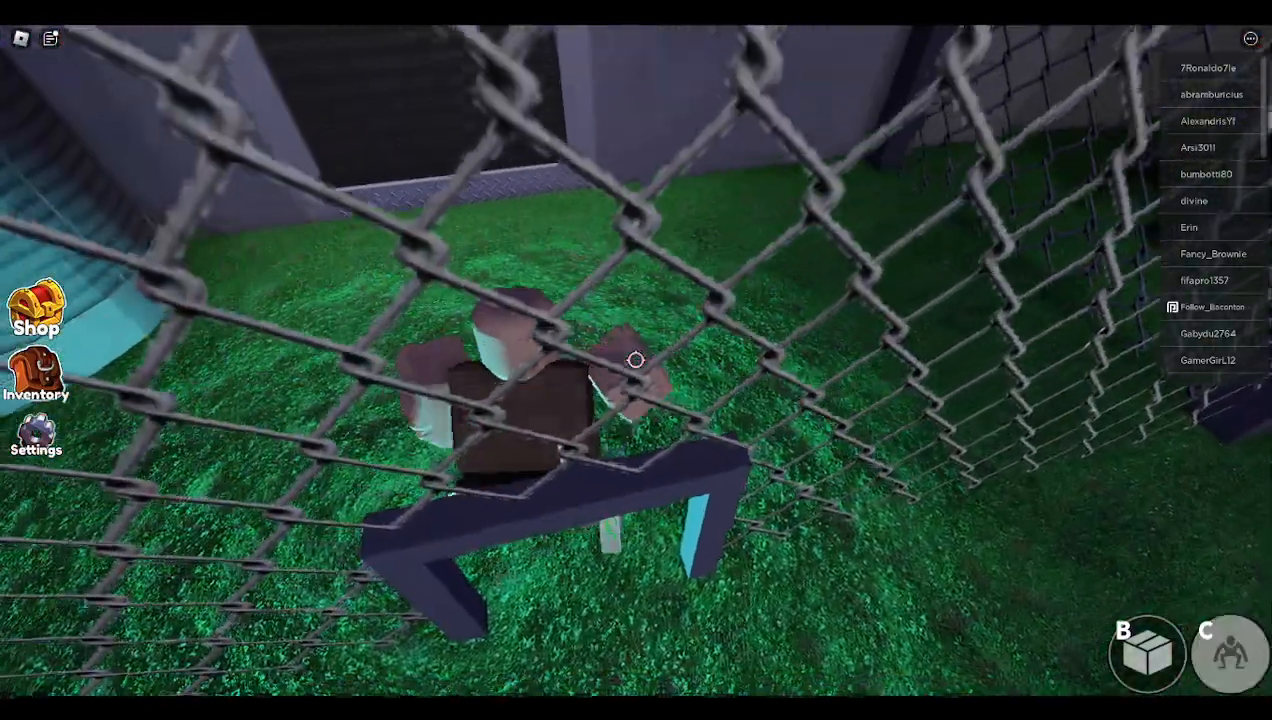
pyautogui.moveTo(636, 364)
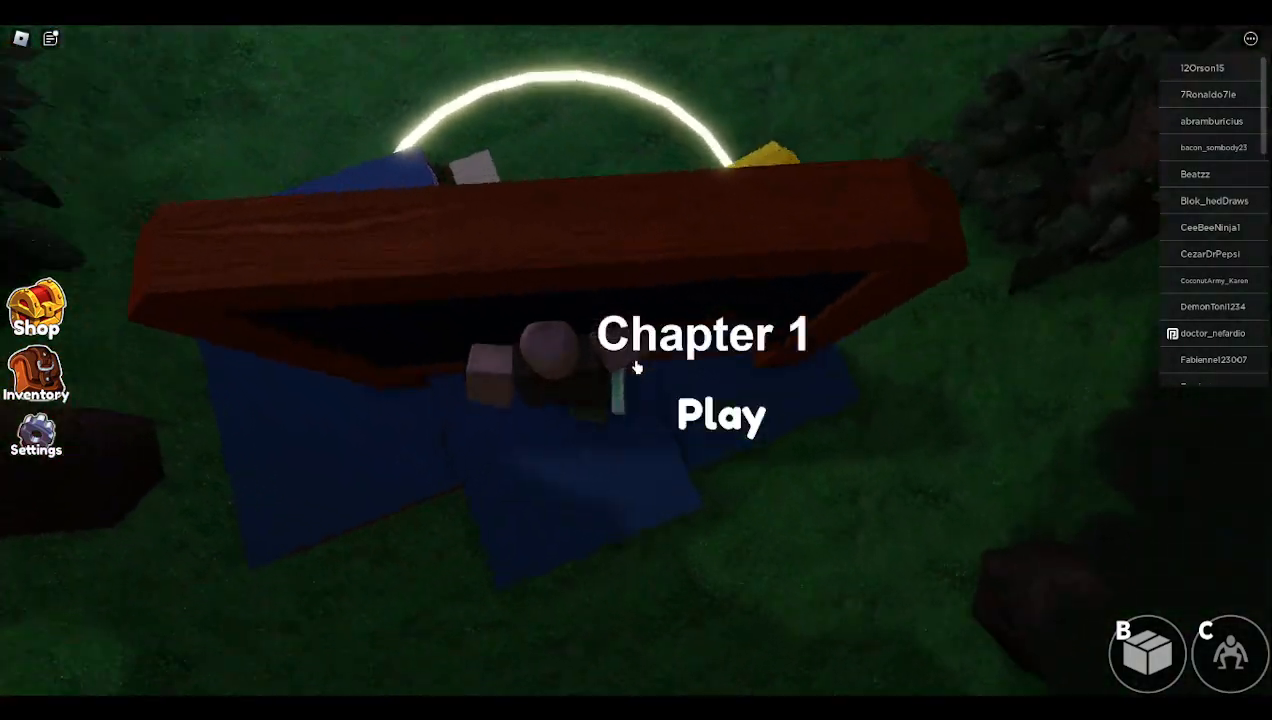
pyautogui.click(720, 414)
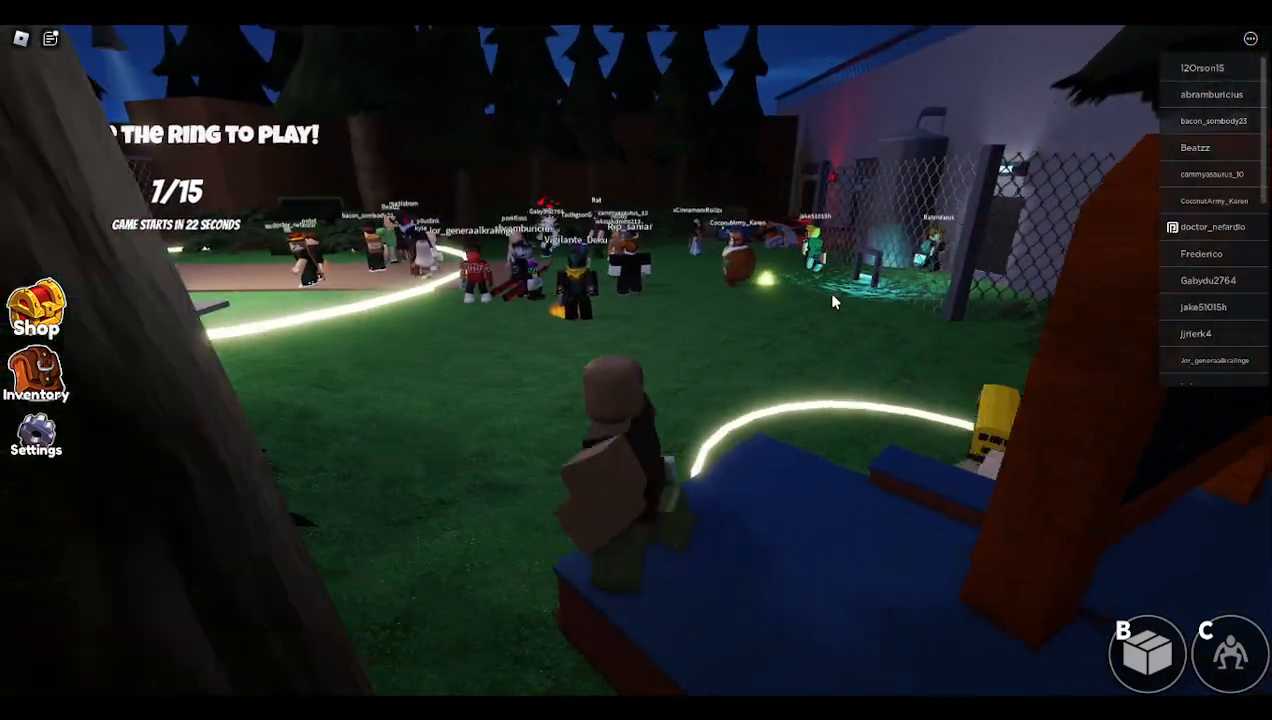